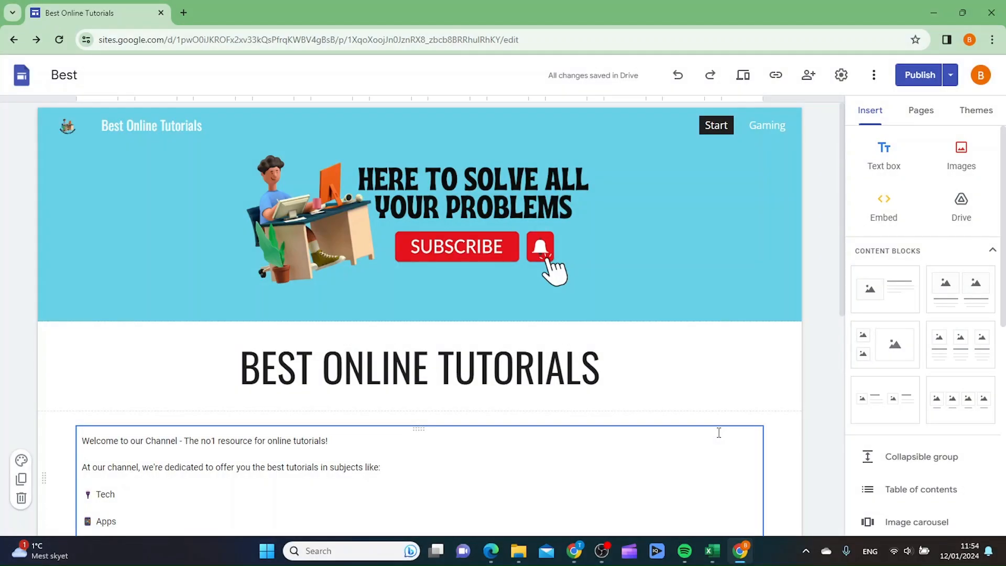
# Set the 'Best' site's published version to Public while the draft stays restricted.
pyautogui.click(419, 367)
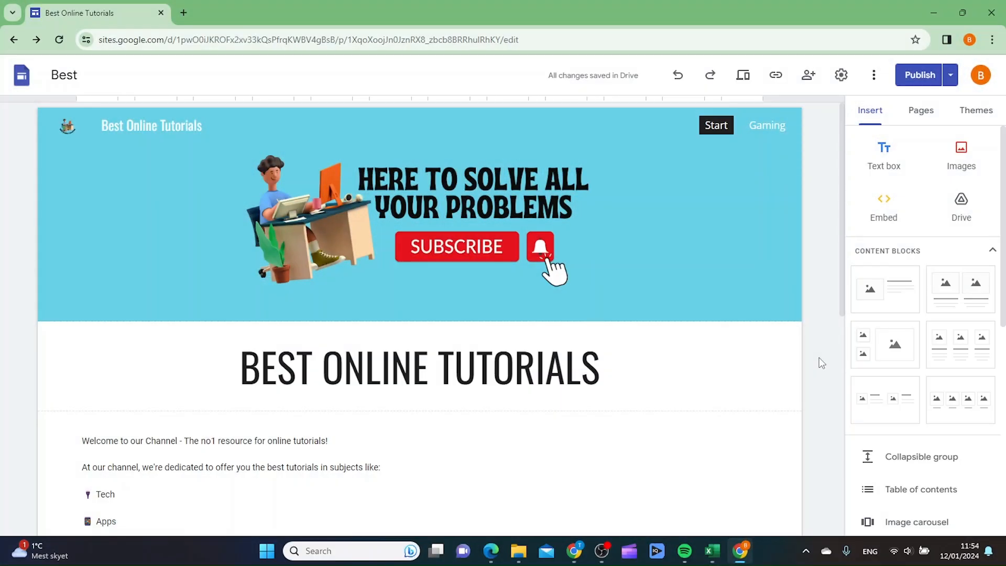
pyautogui.moveTo(835, 188)
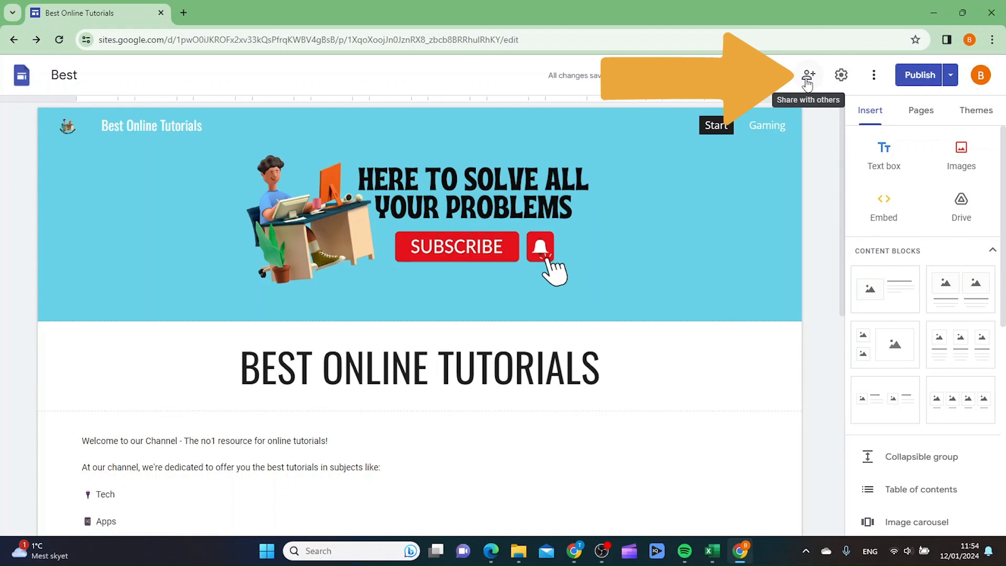
pyautogui.click(809, 75)
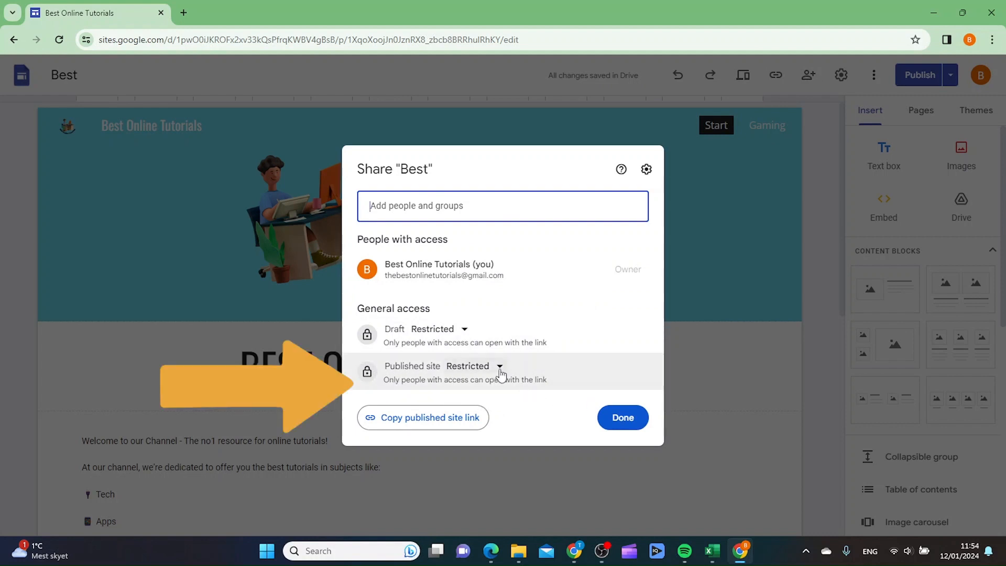
pyautogui.click(500, 366)
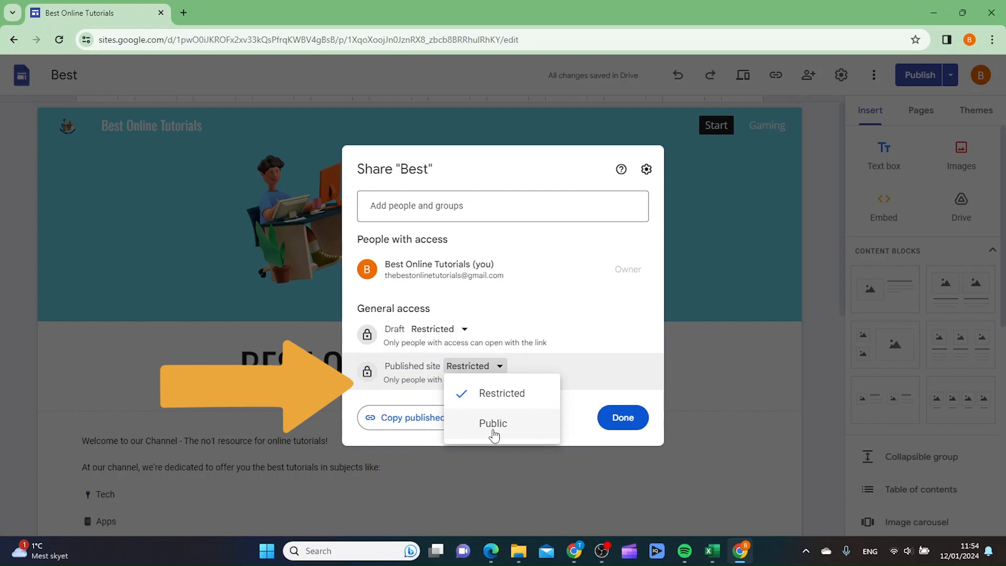
pyautogui.click(492, 423)
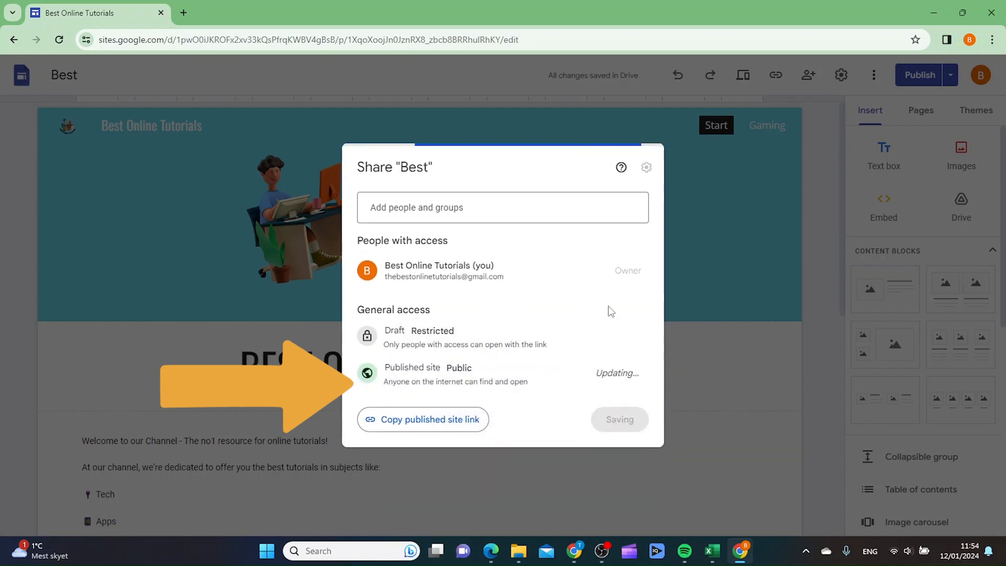